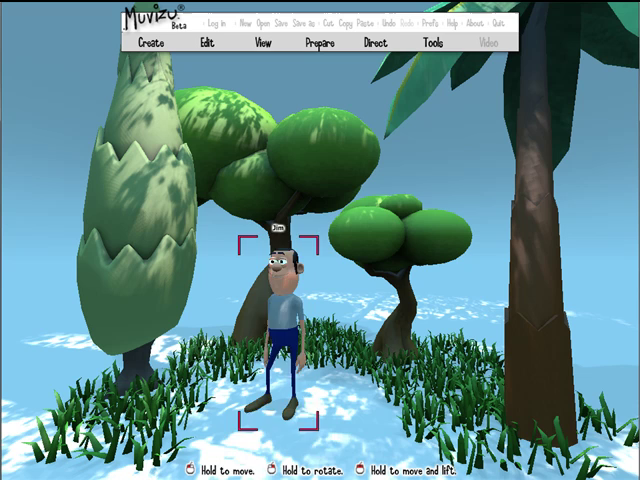
Open a different scene and browse to the Tips n tricks folder of saved glade scenes
{"action": "left_click_drag", "start_coordinate": [280, 340], "coordinate": [330, 340]}
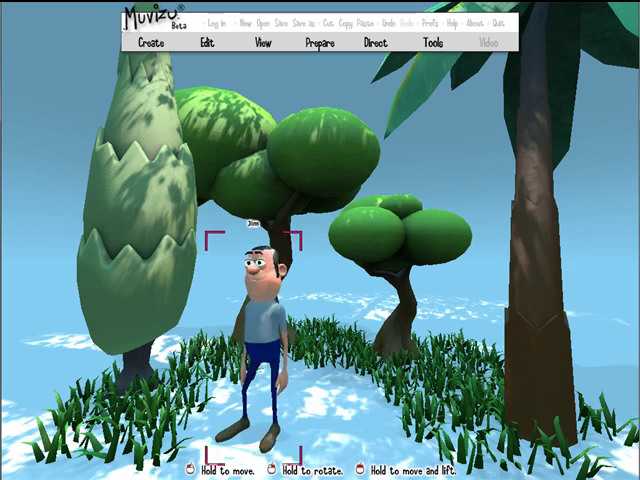
{"action": "left_click_drag", "start_coordinate": [260, 330], "coordinate": [330, 360]}
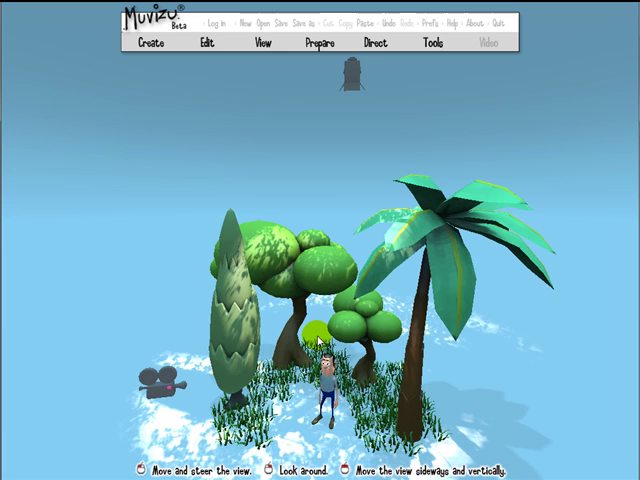
{"action": "left_click", "coordinate": [262, 24]}
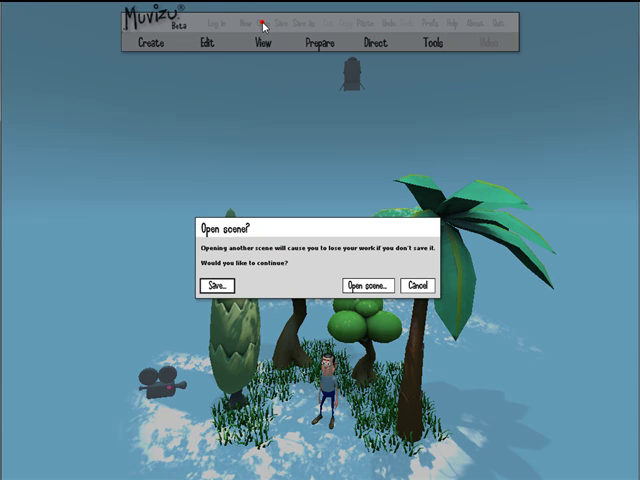
{"action": "left_click", "coordinate": [364, 284]}
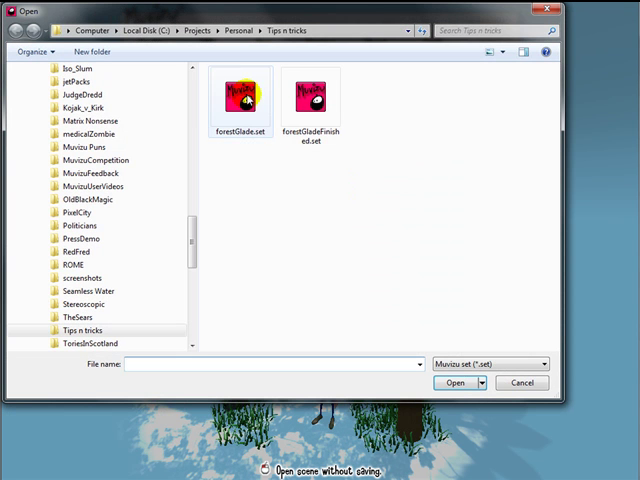
{"action": "left_click", "coordinate": [456, 382]}
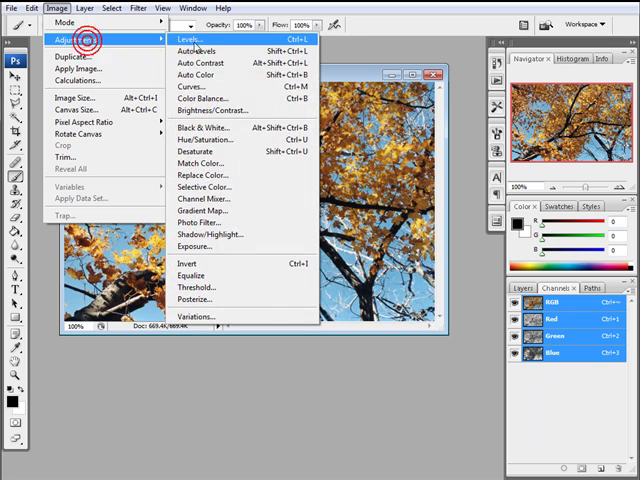
{"action": "left_click", "coordinate": [196, 152]}
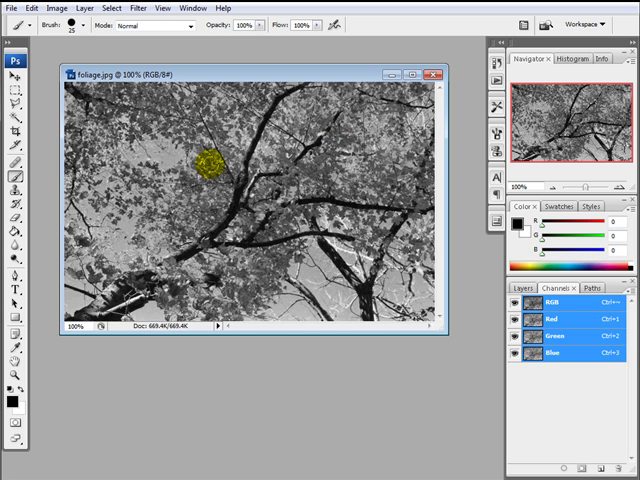
{"action": "left_click_drag", "start_coordinate": [208, 164], "coordinate": [184, 156]}
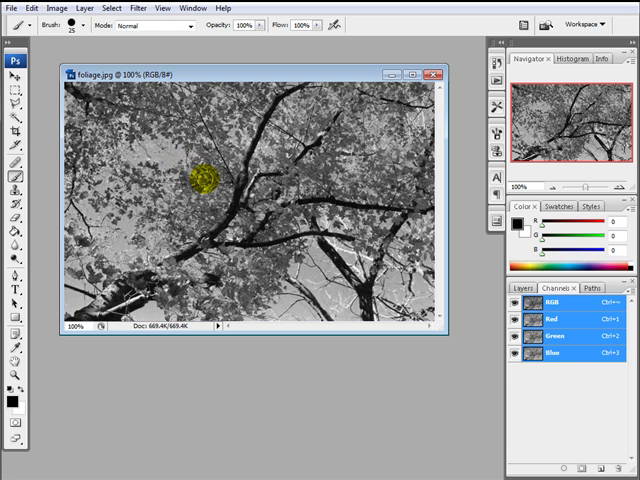
{"action": "left_click_drag", "start_coordinate": [208, 182], "coordinate": [284, 224]}
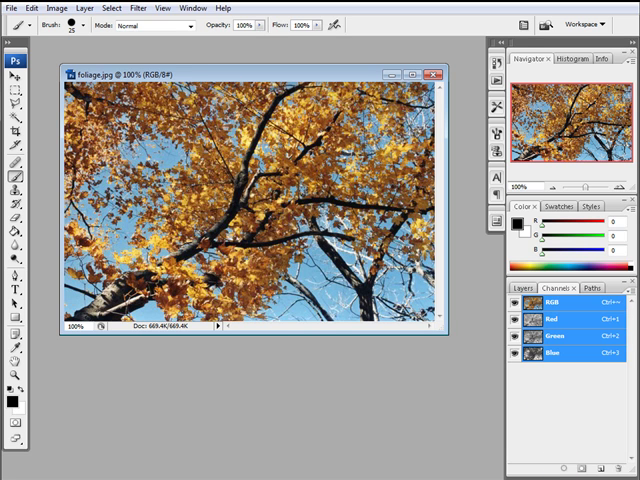
{"action": "mouse_move", "coordinate": [300, 78]}
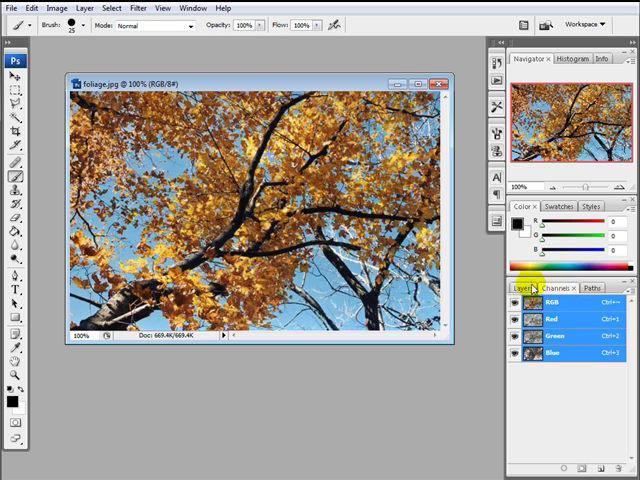
{"action": "left_click", "coordinate": [520, 288]}
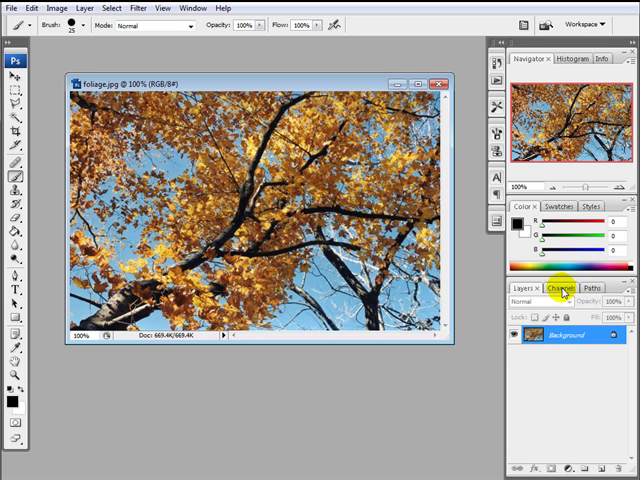
{"action": "left_click", "coordinate": [560, 288]}
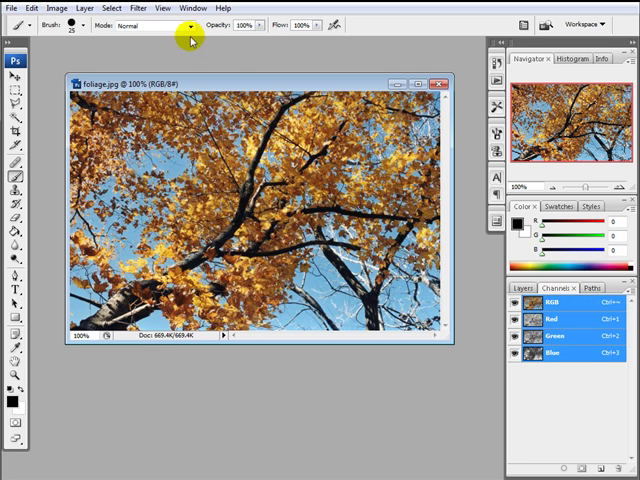
{"action": "left_click", "coordinate": [192, 8]}
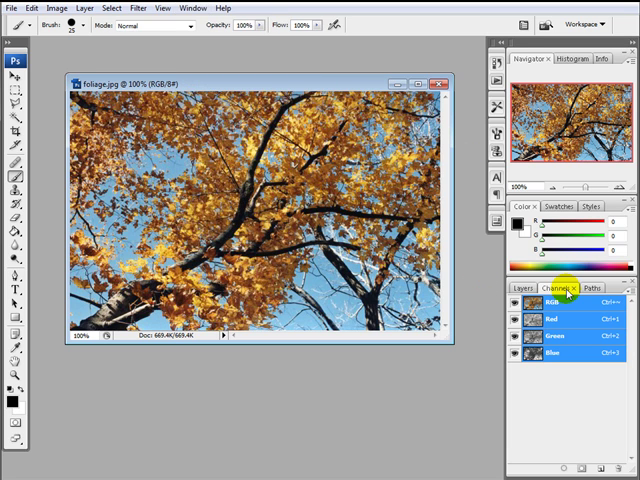
{"action": "left_click", "coordinate": [568, 320]}
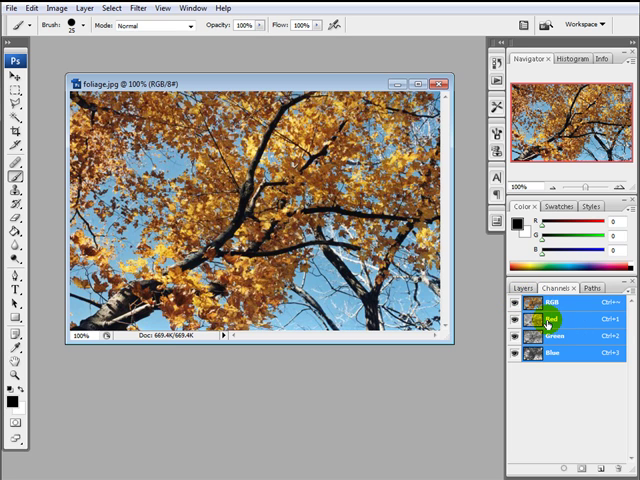
{"action": "left_click", "coordinate": [548, 320]}
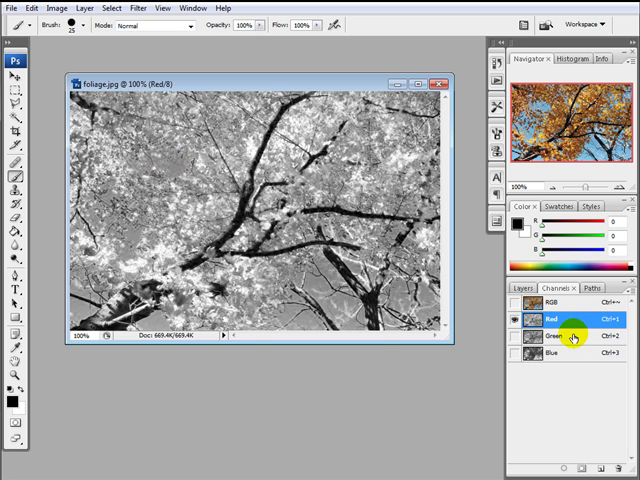
{"action": "left_click", "coordinate": [550, 336]}
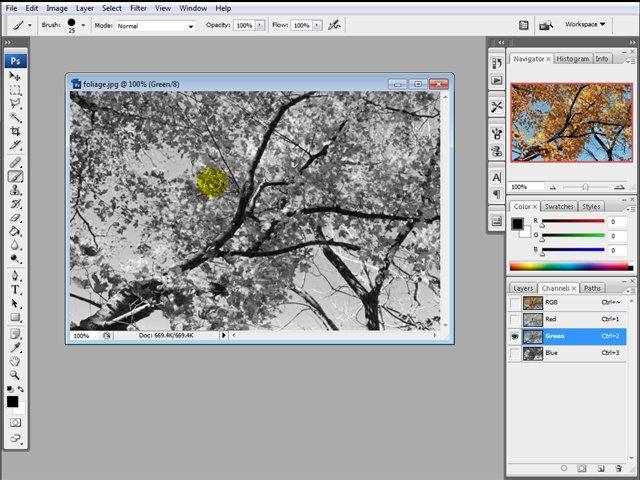
{"action": "left_click_drag", "start_coordinate": [210, 184], "coordinate": [200, 164]}
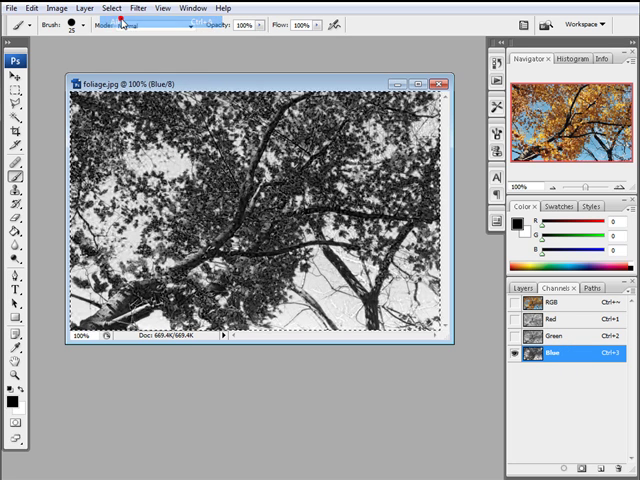
{"action": "left_click", "coordinate": [36, 8]}
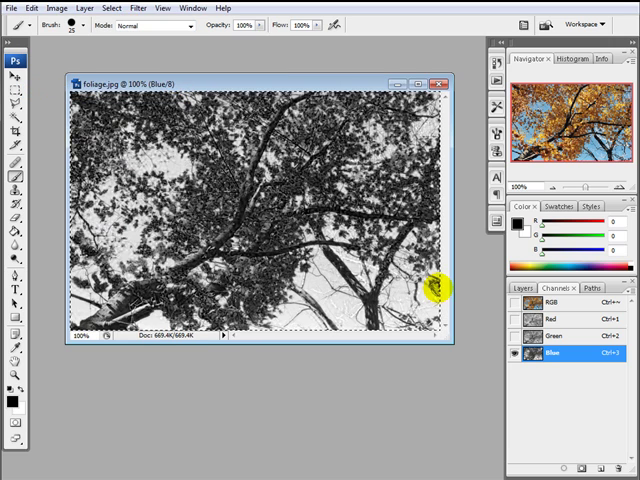
{"action": "left_click", "coordinate": [556, 288]}
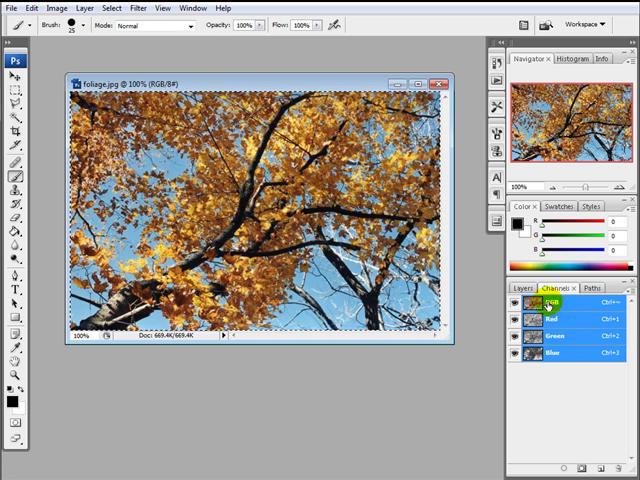
On a duplicate layer, raise Brightness/Contrast contrast to maximum for a stark black-and-white canopy
{"action": "left_click", "coordinate": [520, 288]}
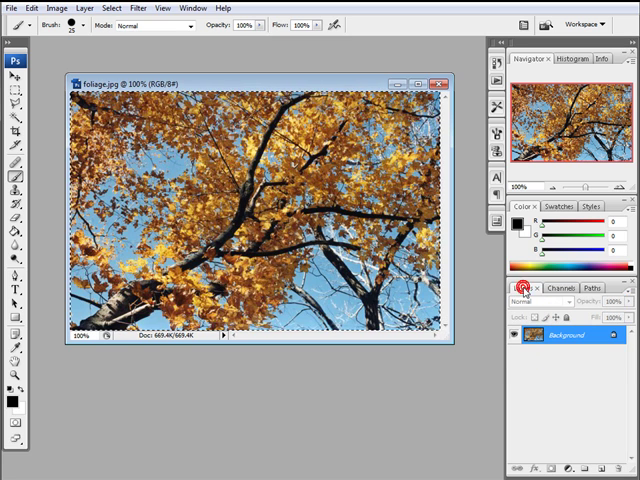
{"action": "left_click", "coordinate": [602, 466]}
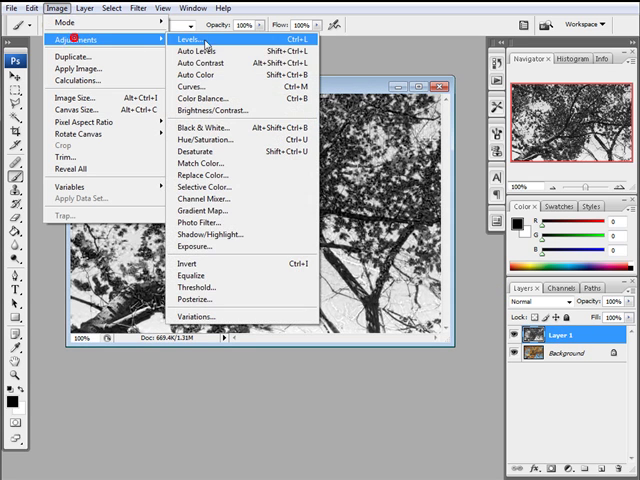
{"action": "left_click", "coordinate": [216, 120]}
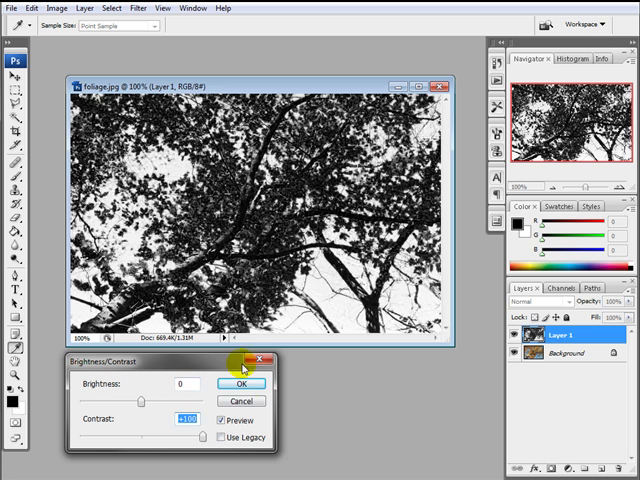
{"action": "mouse_move", "coordinate": [324, 290]}
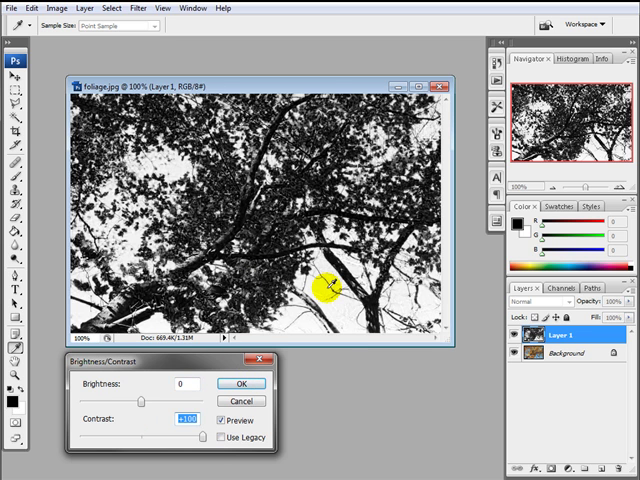
{"action": "left_click", "coordinate": [240, 384]}
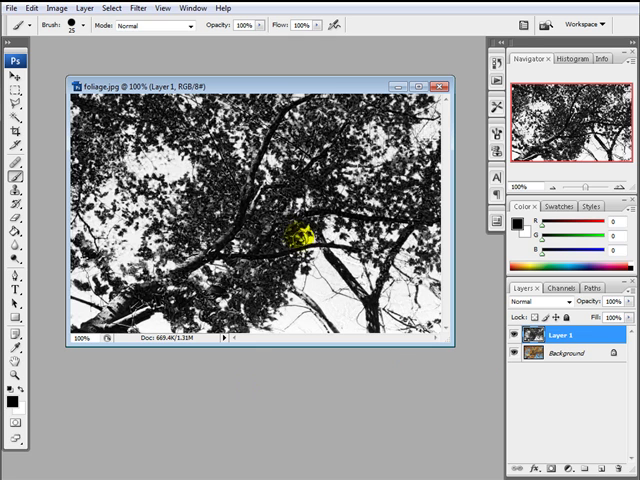
Save the silhouette as a JPEG, replacing the existing shadow-caster file
{"action": "left_click", "coordinate": [12, 8]}
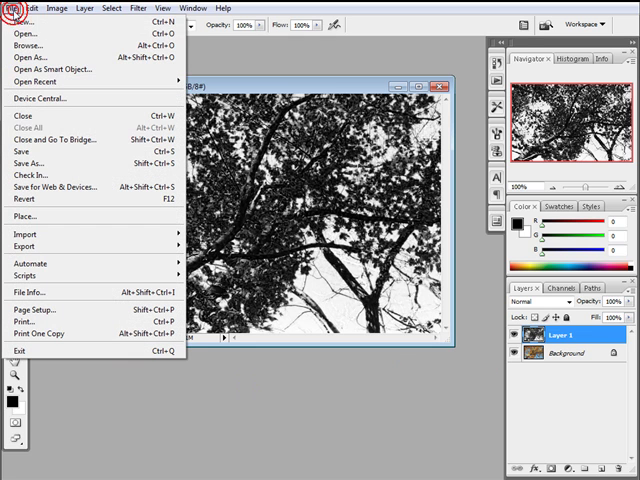
{"action": "left_click", "coordinate": [28, 162]}
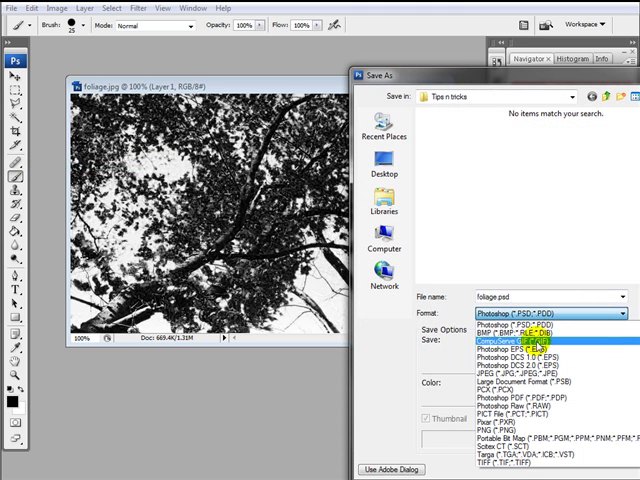
{"action": "left_click", "coordinate": [508, 364]}
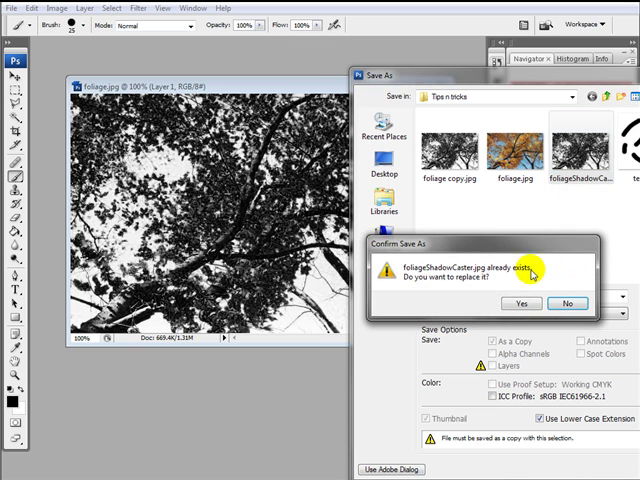
{"action": "left_click", "coordinate": [520, 304]}
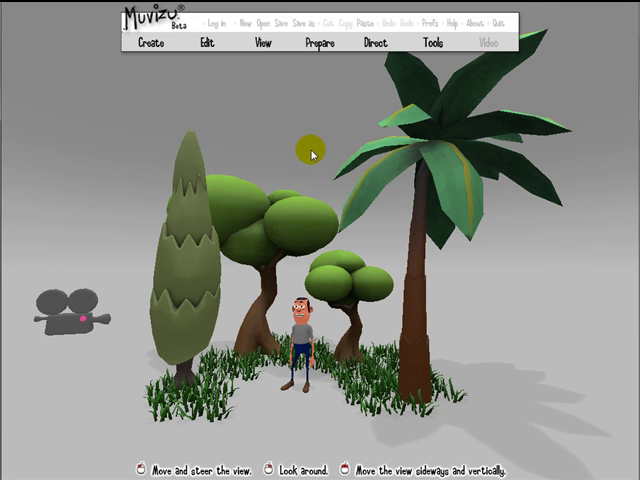
In Edit environment, set the sky colour to light blue and close the settings
{"action": "left_click", "coordinate": [150, 44]}
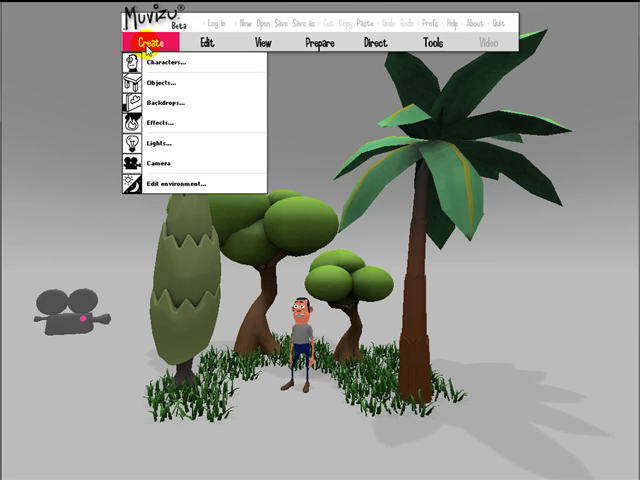
{"action": "left_click", "coordinate": [180, 184]}
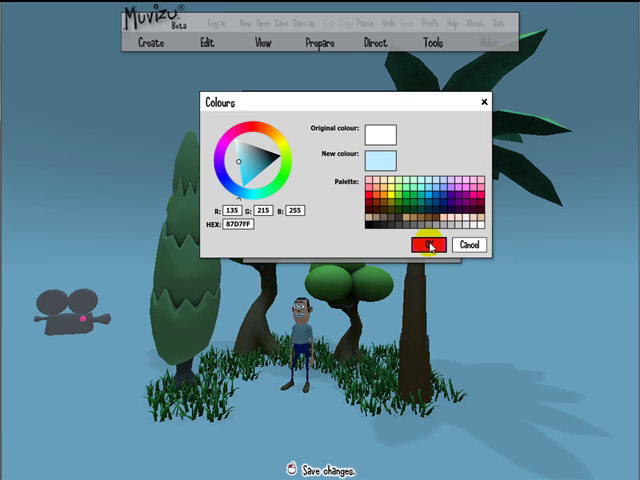
{"action": "left_click", "coordinate": [422, 244]}
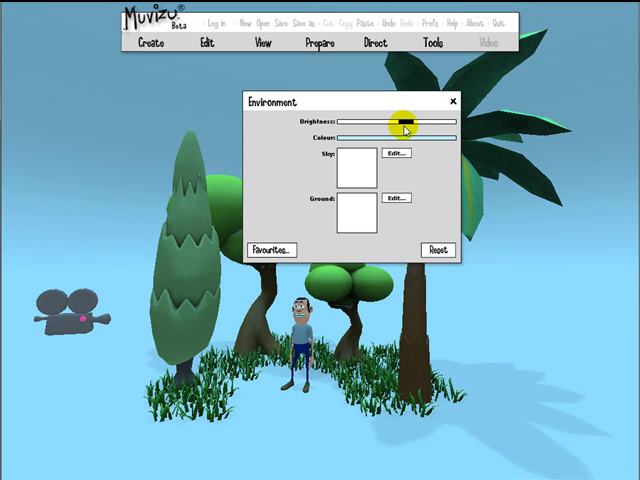
{"action": "left_click", "coordinate": [452, 102]}
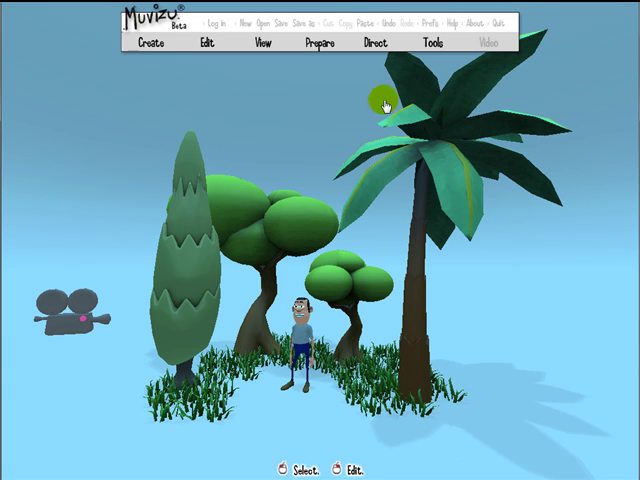
{"action": "left_click", "coordinate": [152, 42]}
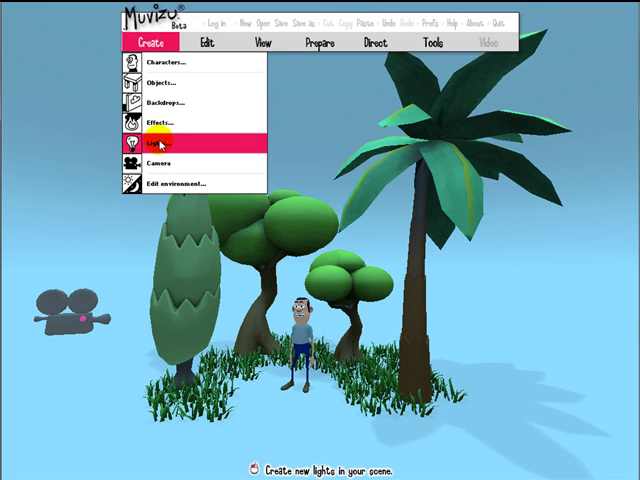
Place a spotlight, lift it high above the trees, and bring up its properties
{"action": "left_click", "coordinate": [162, 146]}
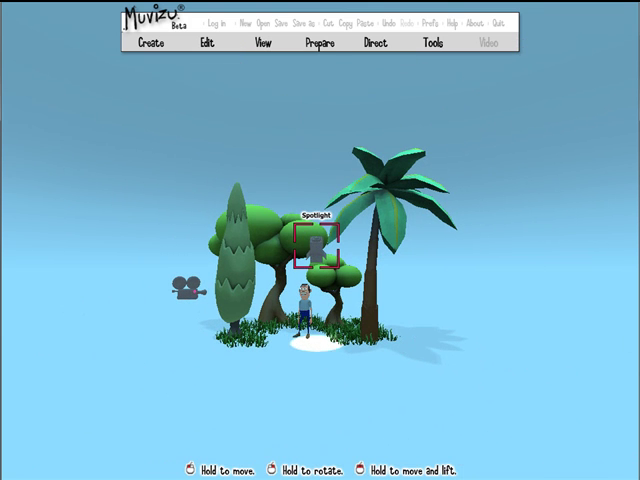
{"action": "left_click", "coordinate": [318, 250]}
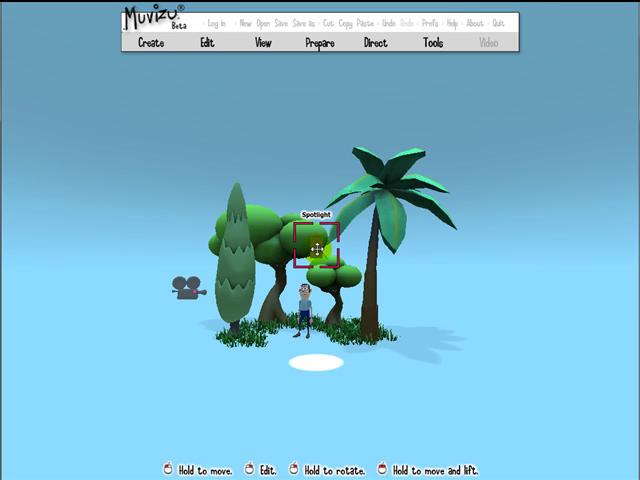
{"action": "left_click_drag", "start_coordinate": [322, 250], "coordinate": [300, 196]}
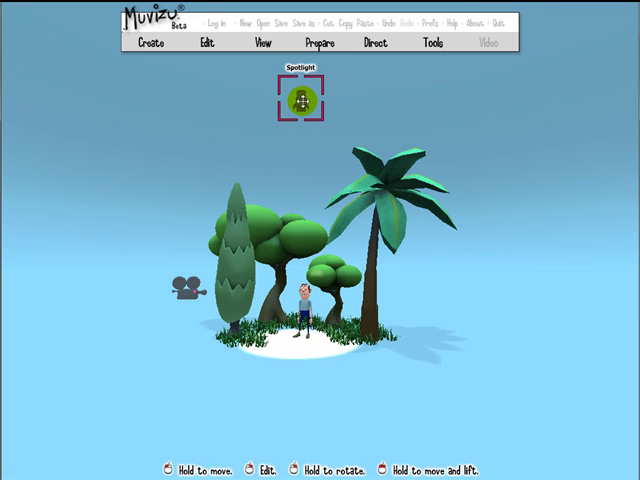
{"action": "double_click", "coordinate": [300, 98]}
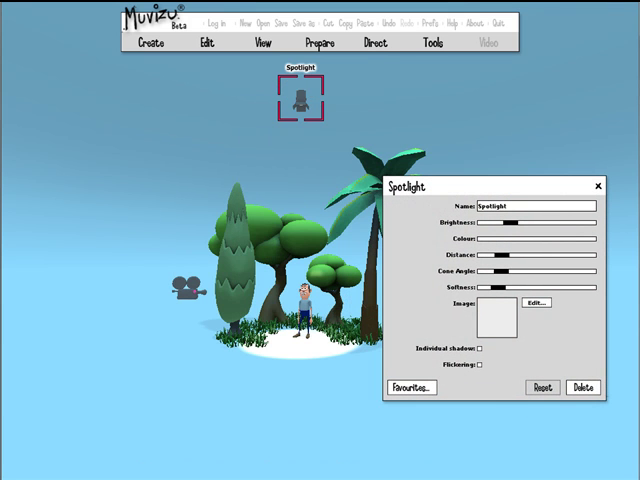
Import the shadow-caster image as the spotlight's Design texture
{"action": "left_click", "coordinate": [494, 318]}
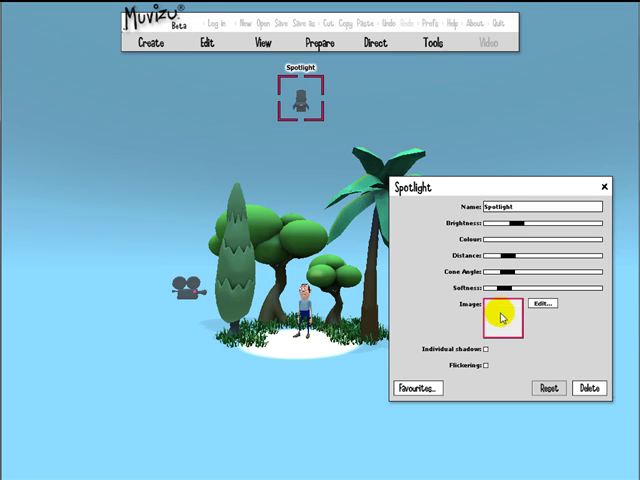
{"action": "left_click", "coordinate": [502, 318]}
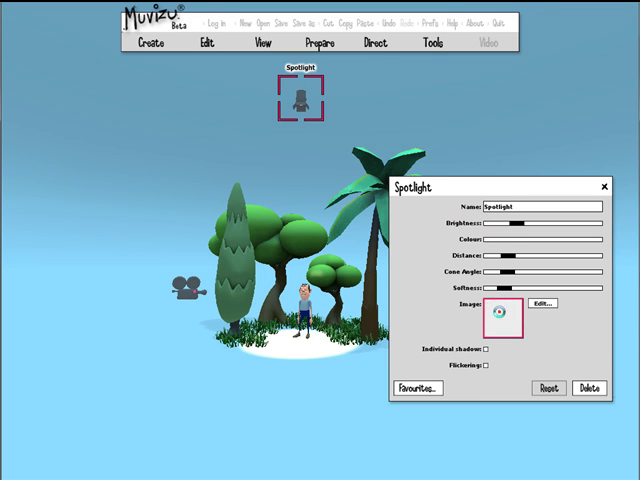
{"action": "left_click", "coordinate": [556, 304]}
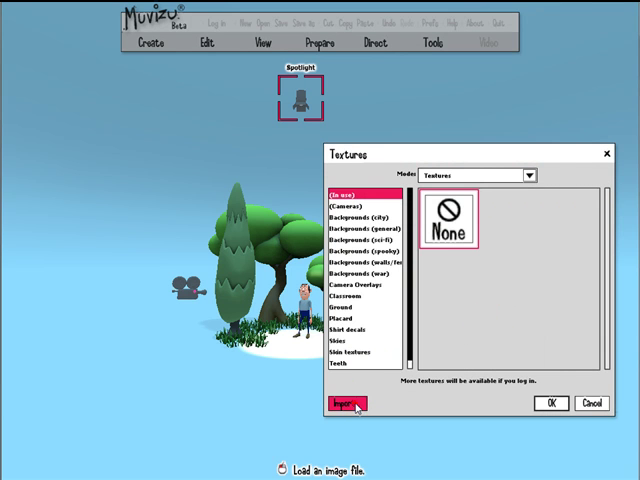
{"action": "left_click", "coordinate": [348, 404]}
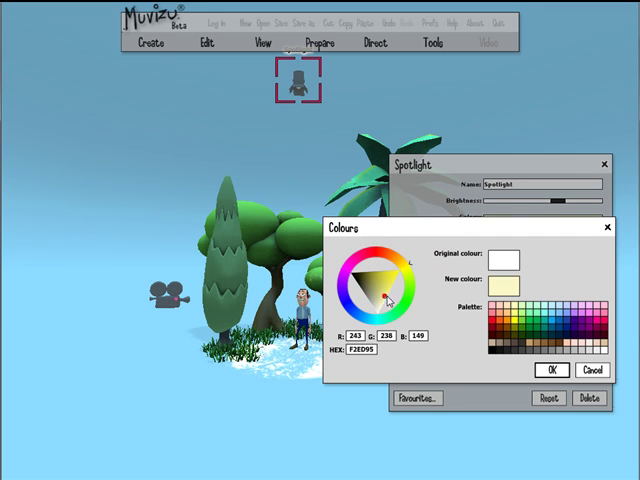
Confirm the pale cream colour and enable Individual shadows for dappled canopy shadows
{"action": "left_click", "coordinate": [388, 294]}
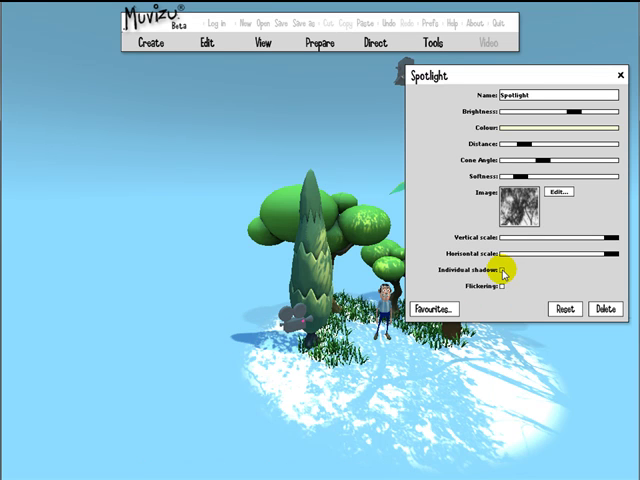
{"action": "left_click", "coordinate": [512, 272]}
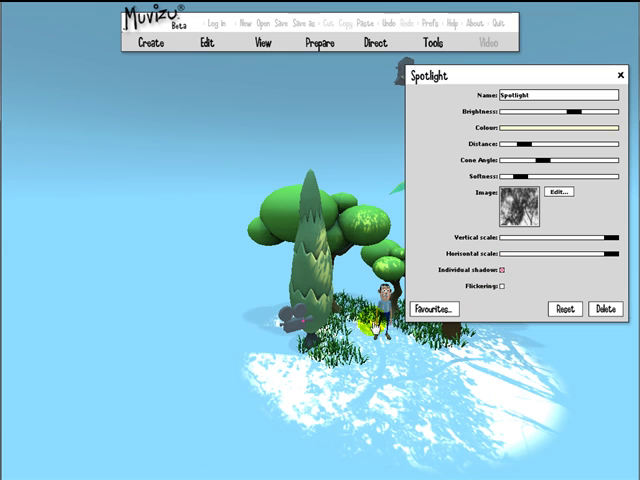